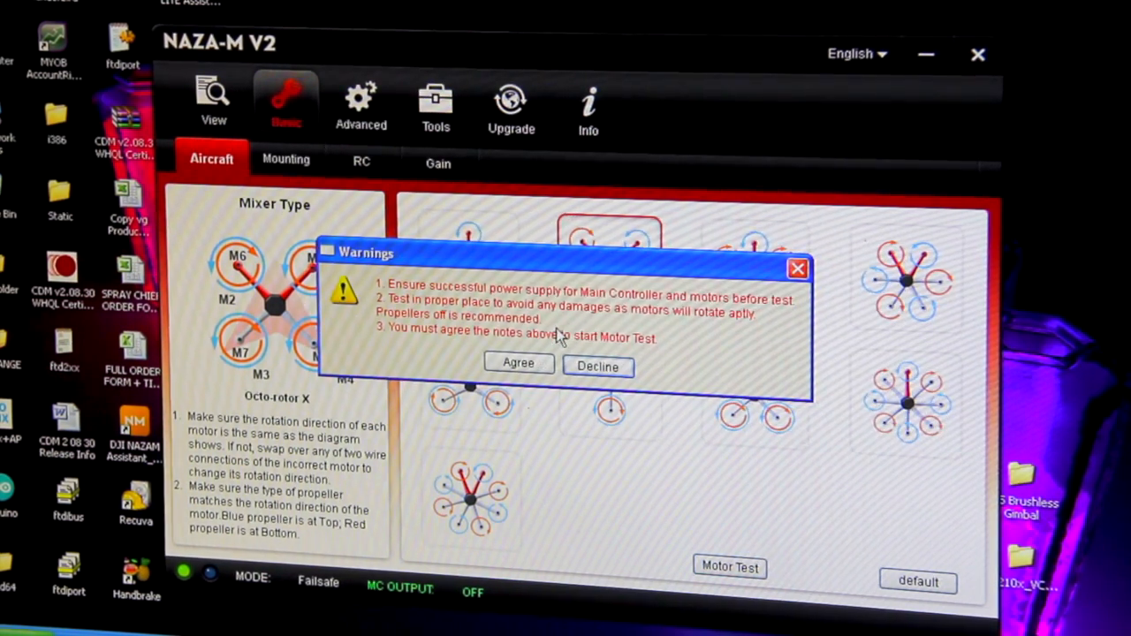
# Step: Agree to the motor-test safety warnings and spin motor M1 to check its direction
pyautogui.click(518, 363)
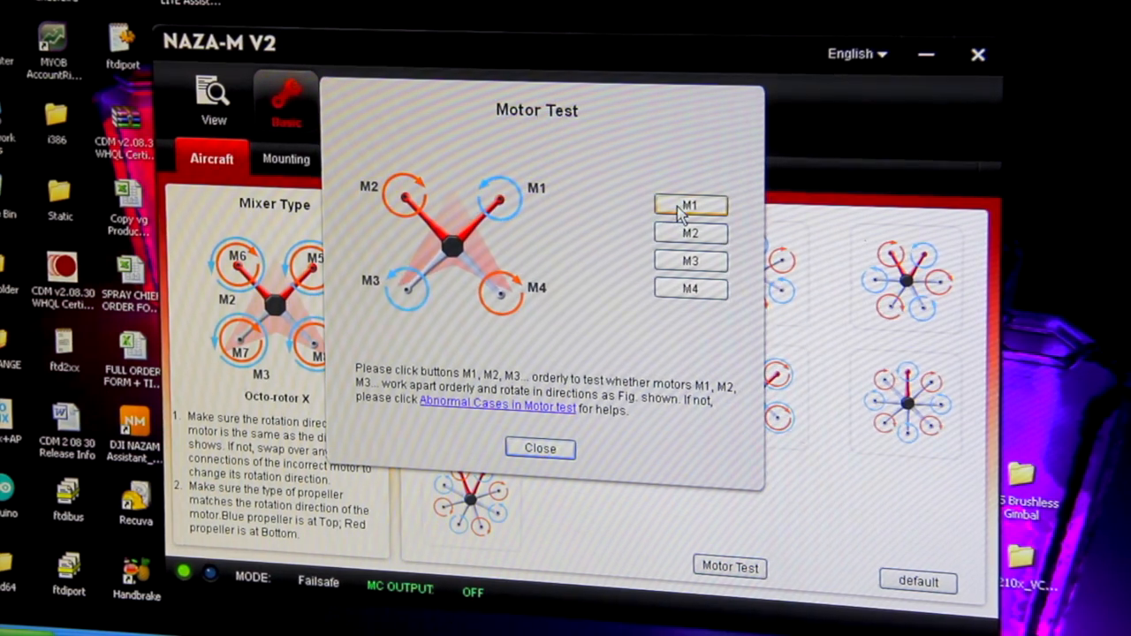
pyautogui.moveTo(690, 205)
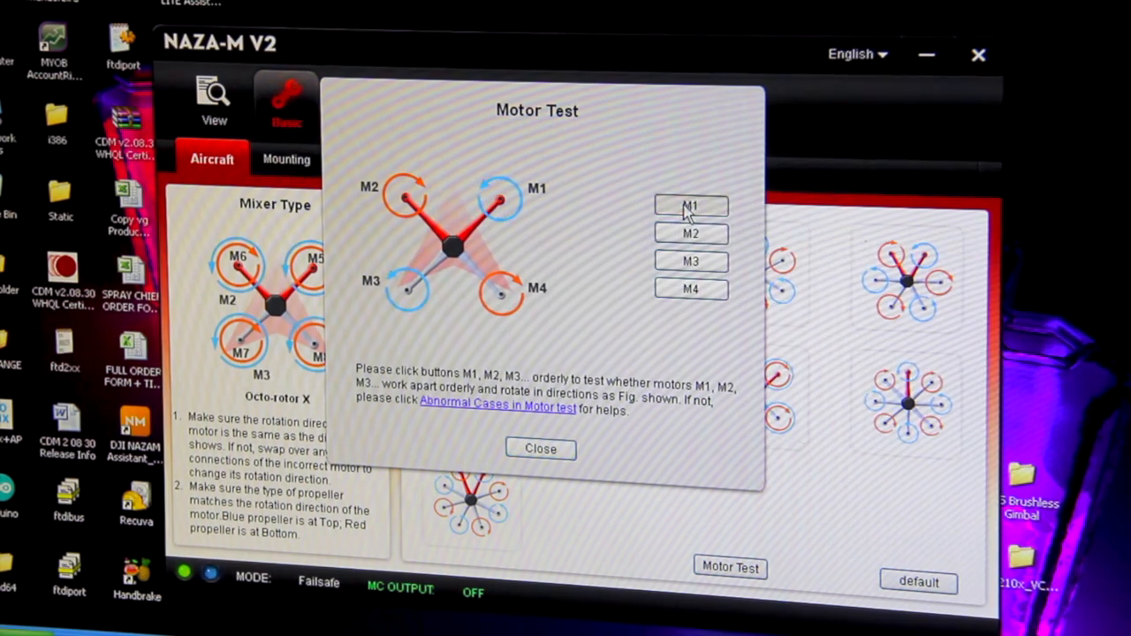
pyautogui.click(691, 205)
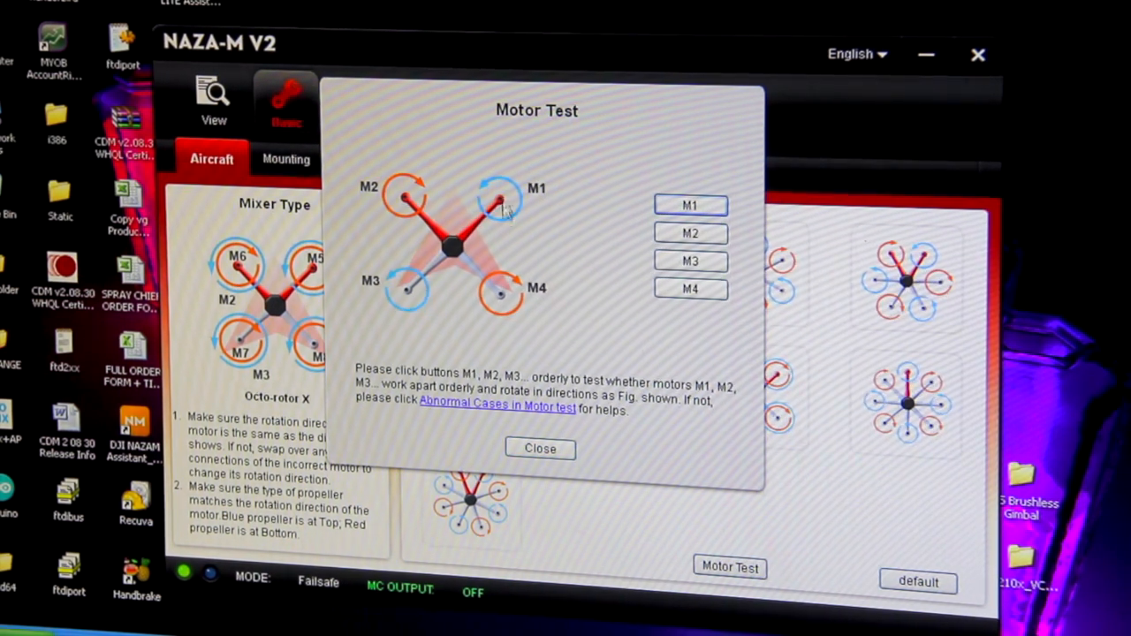